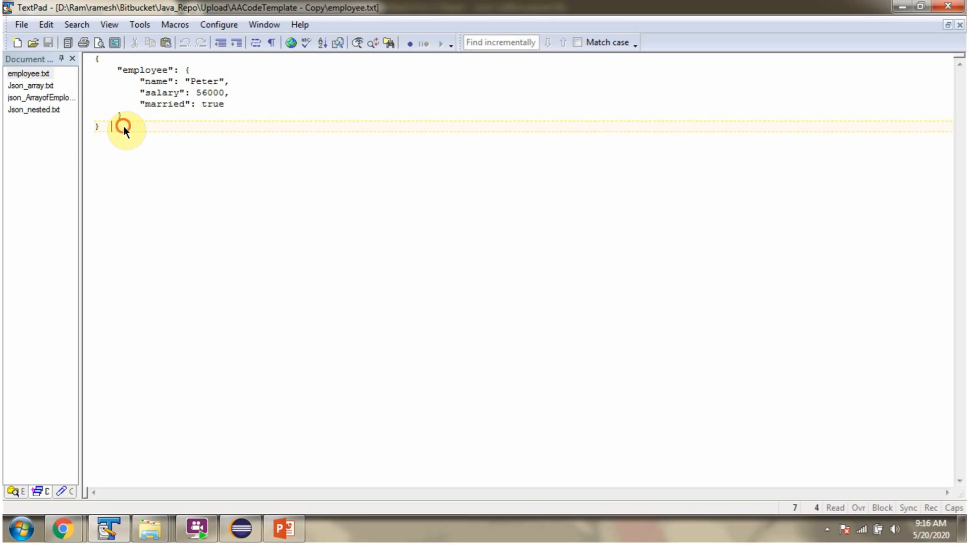
# Step: Copy the employee.txt JSON and bring up the Json Parser Online browser window
pyautogui.rightClick(123, 130)
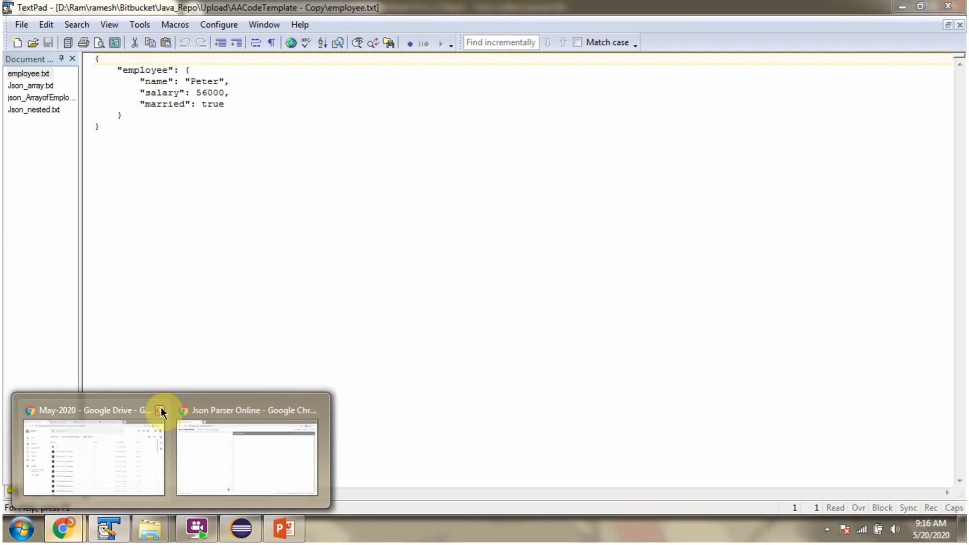
pyautogui.rightClick(149, 120)
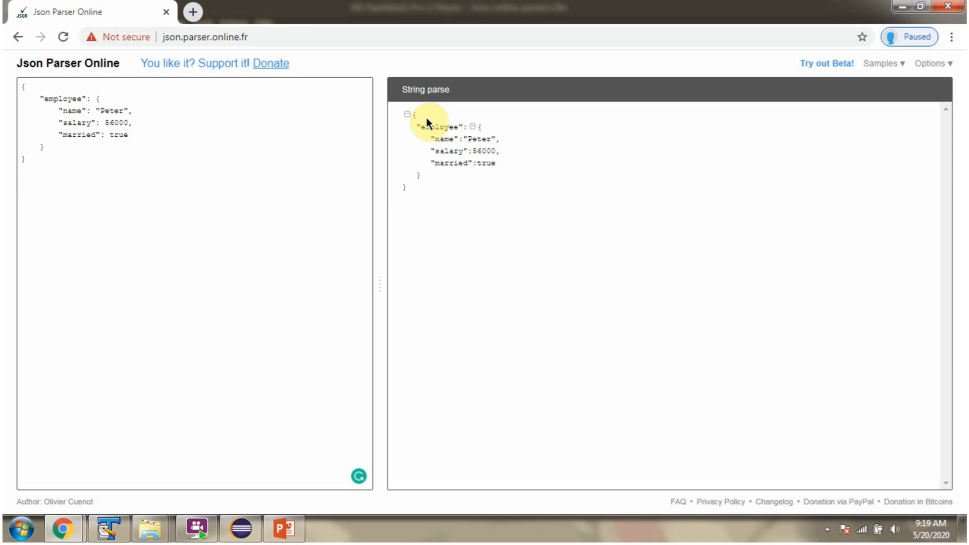
pyautogui.moveTo(425, 193)
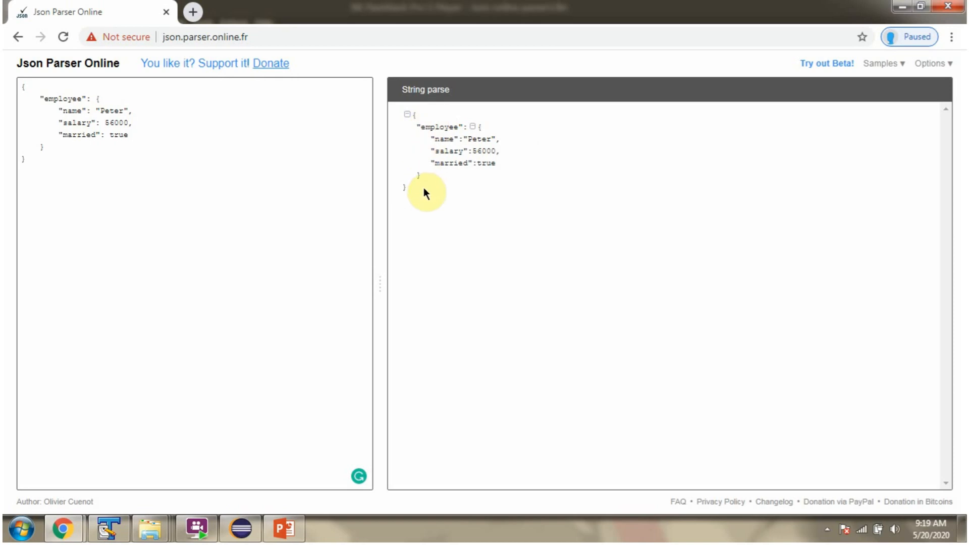
# Step: Collapse and re-expand the root, then enable Colorize and Show JS Types in Options
pyautogui.click(472, 127)
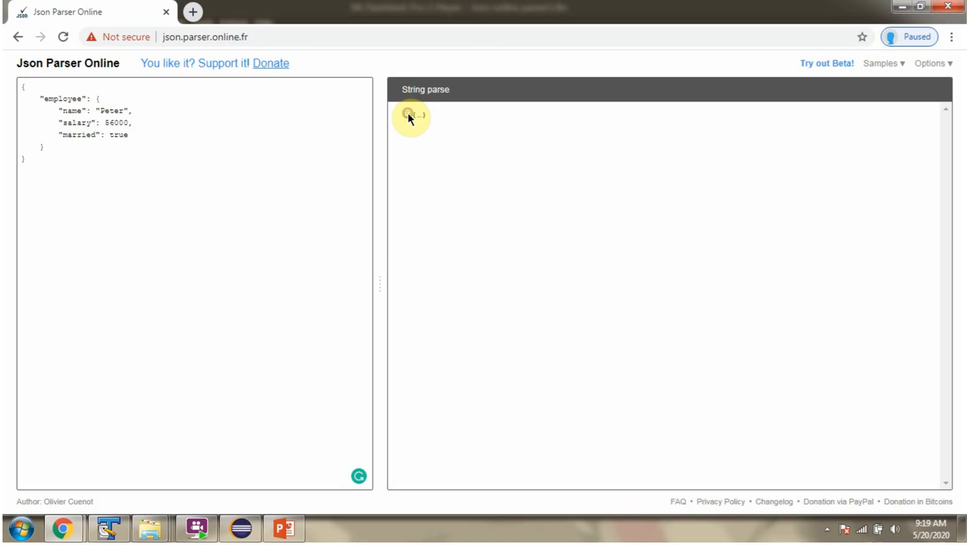
pyautogui.click(408, 116)
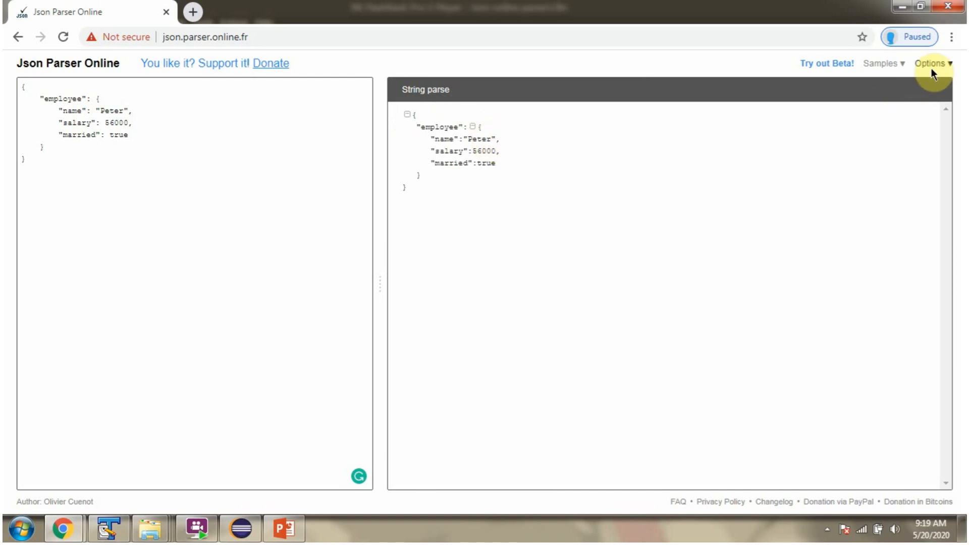
pyautogui.click(930, 62)
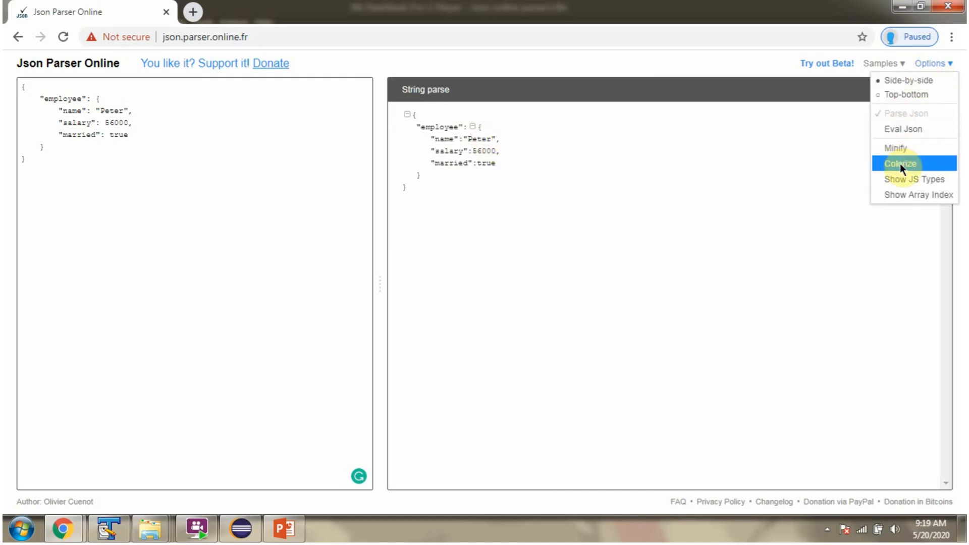
pyautogui.click(901, 163)
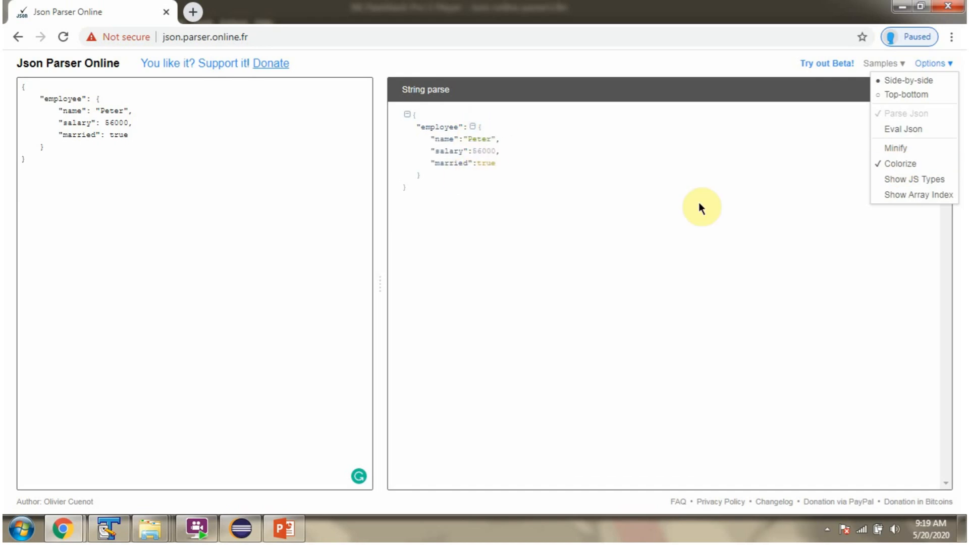
pyautogui.moveTo(917, 179)
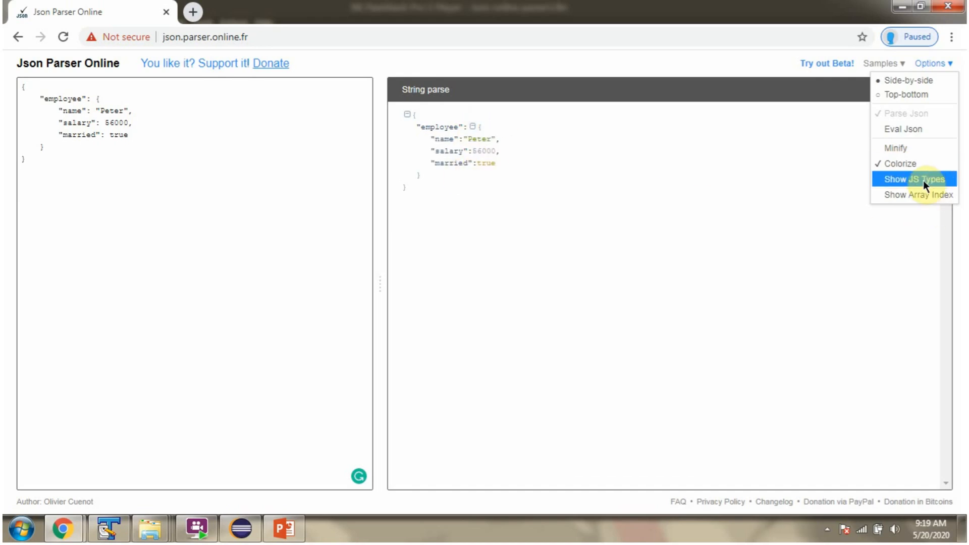
pyautogui.click(916, 179)
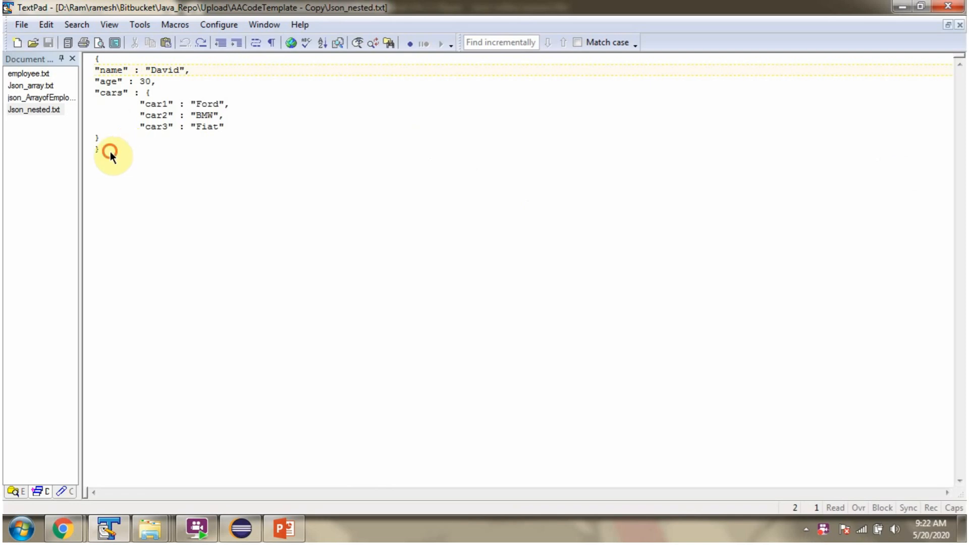
# Step: Copy the Json_nested.txt contents with the cars sub-object
pyautogui.rightClick(130, 93)
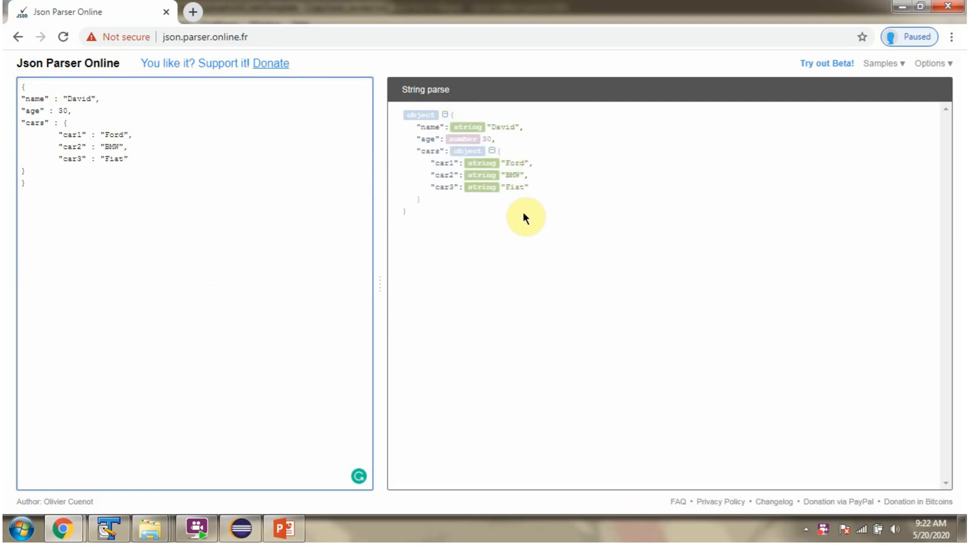
pyautogui.moveTo(451, 214)
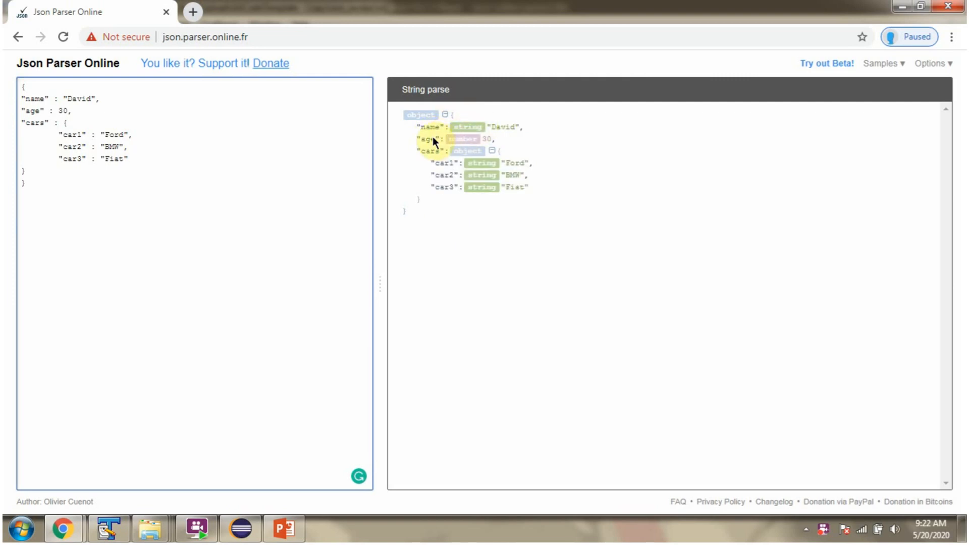
# Step: Collapse and expand the cars object, toggle Show JS Types, and return to the browser
pyautogui.click(488, 151)
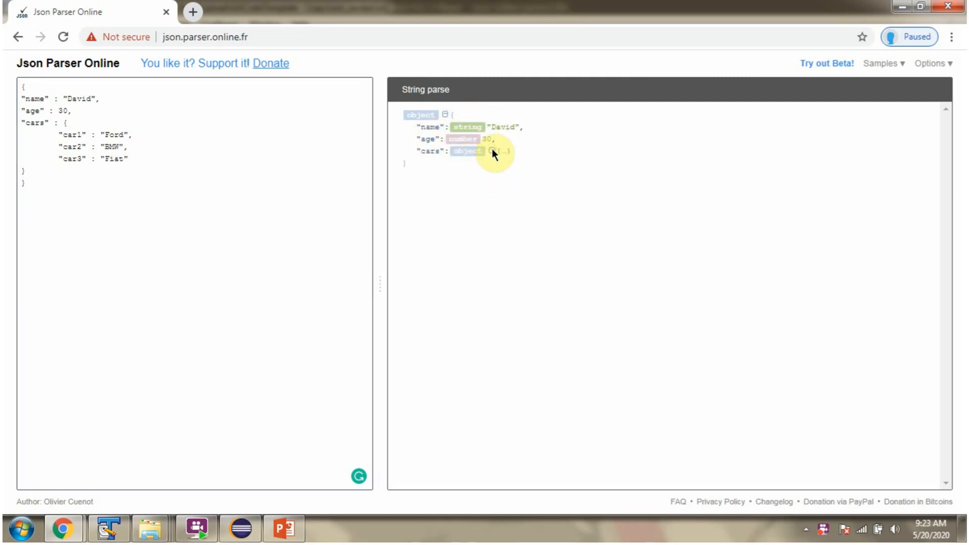
pyautogui.click(487, 153)
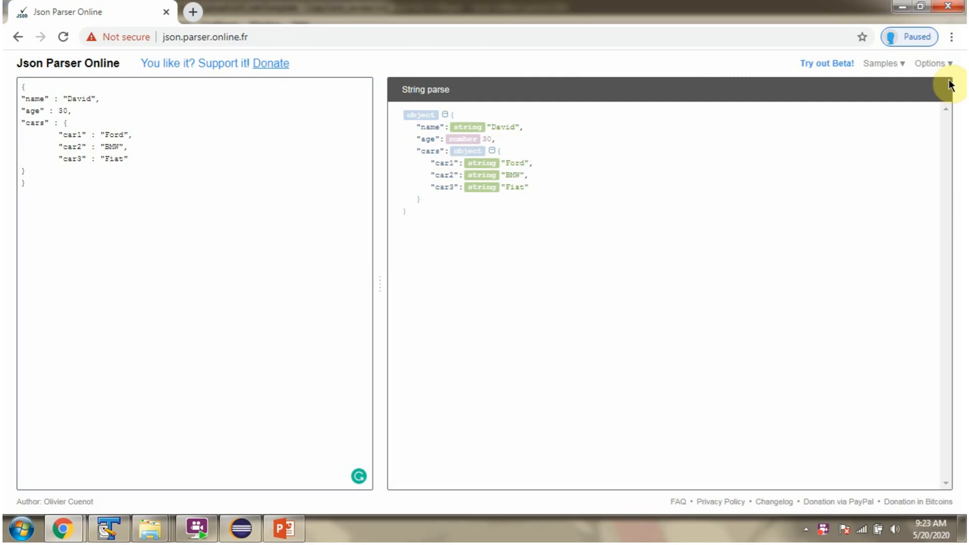
pyautogui.click(932, 62)
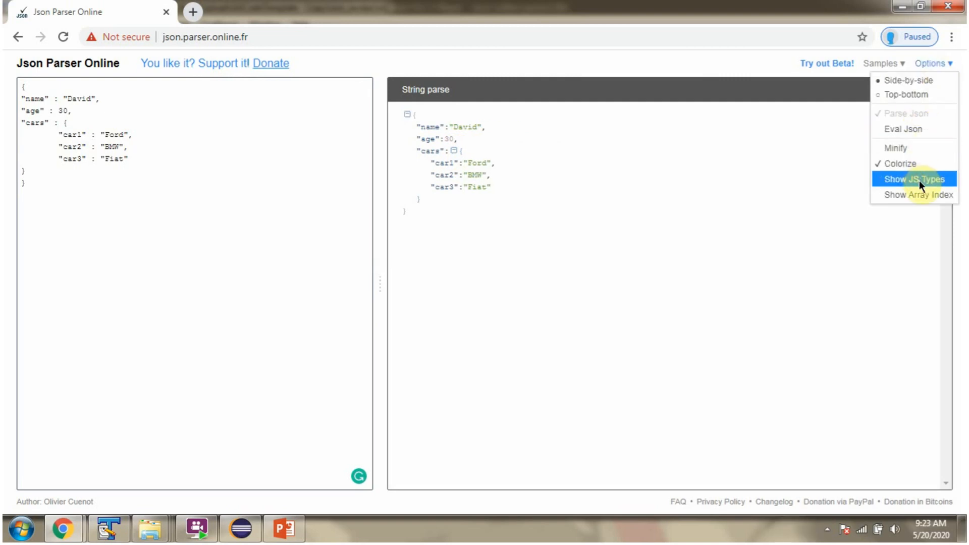
pyautogui.click(914, 179)
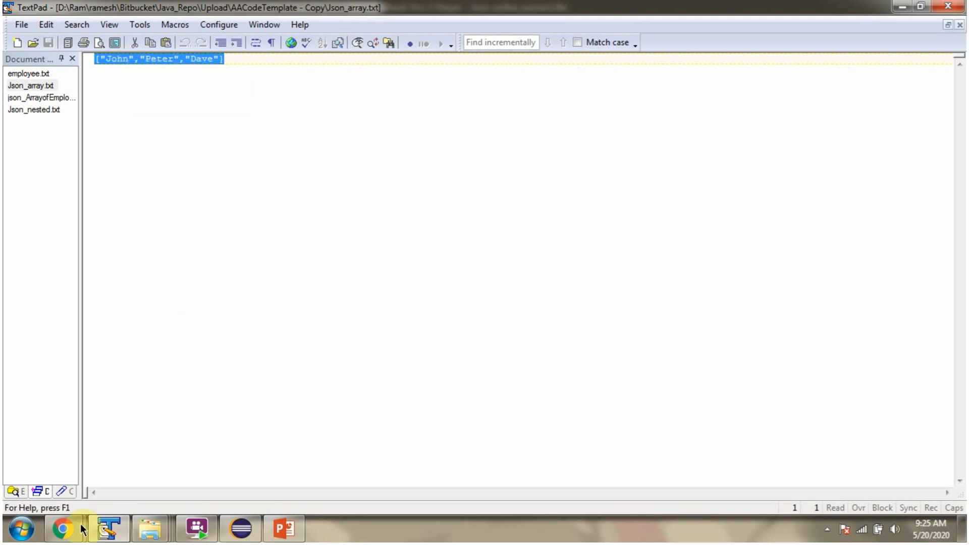
pyautogui.click(63, 528)
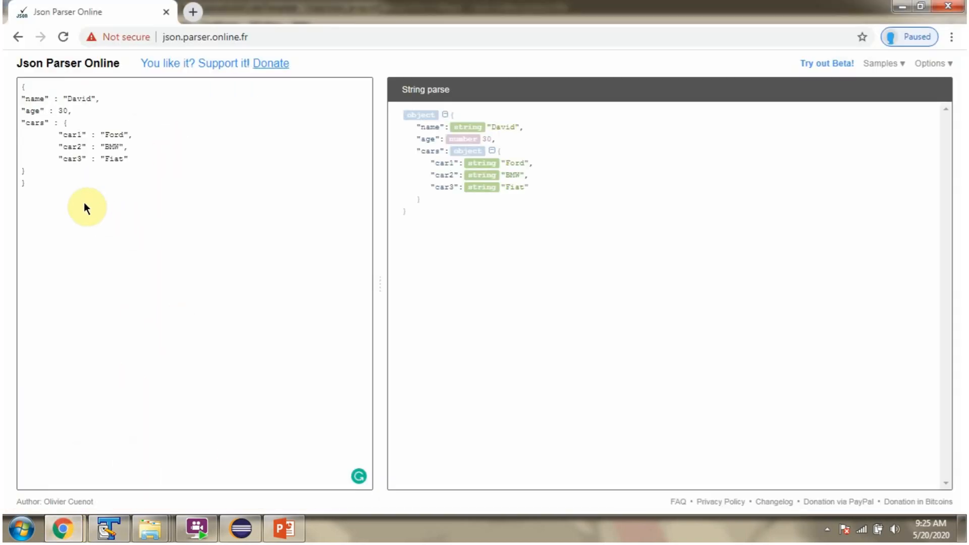
# Step: Paste the John/Peter/Dave array, enable Show Array Index and disable Show JS Types
pyautogui.rightClick(87, 208)
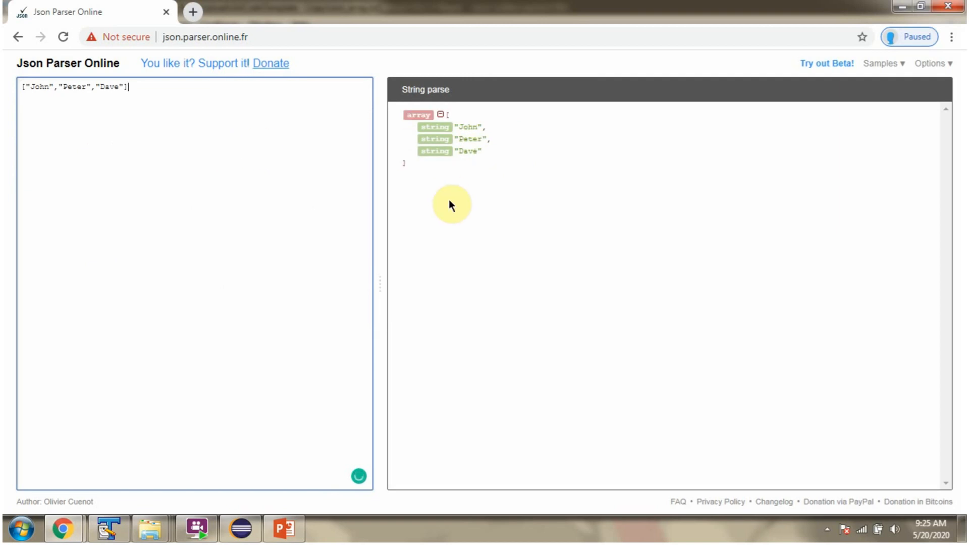
pyautogui.moveTo(462, 119)
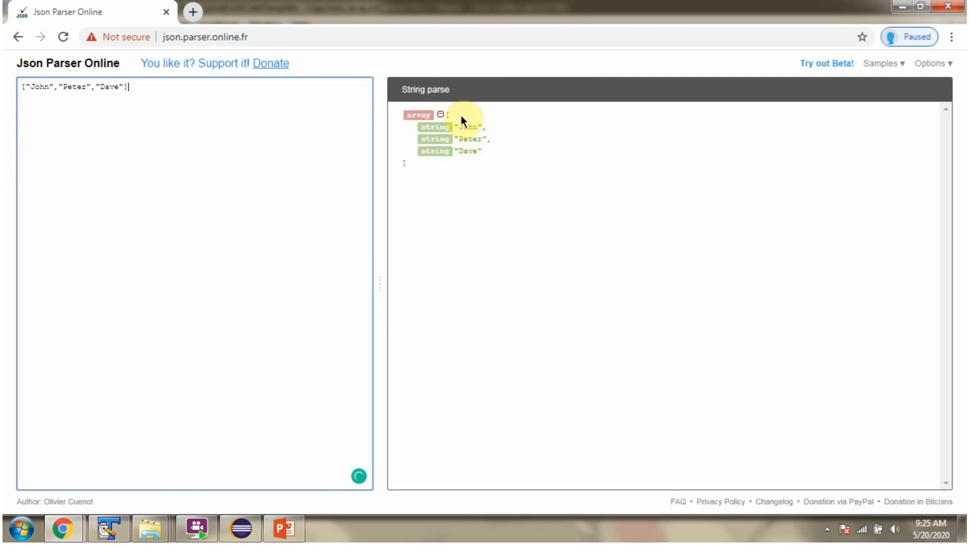
pyautogui.moveTo(436, 176)
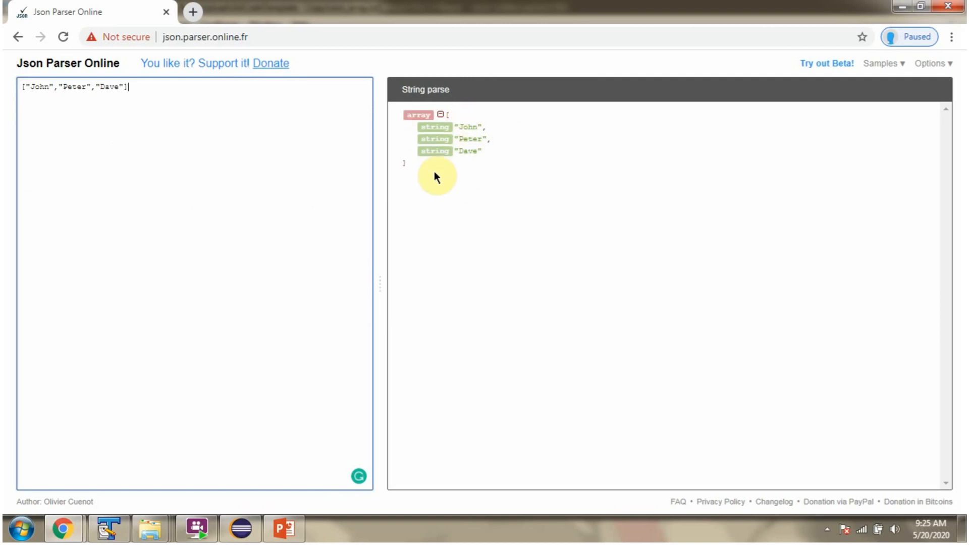
pyautogui.click(932, 63)
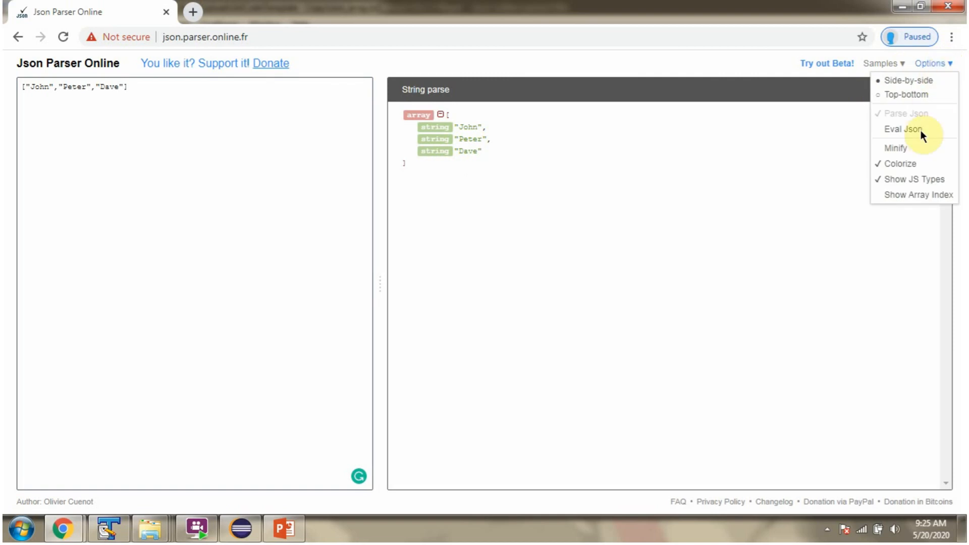
pyautogui.moveTo(917, 195)
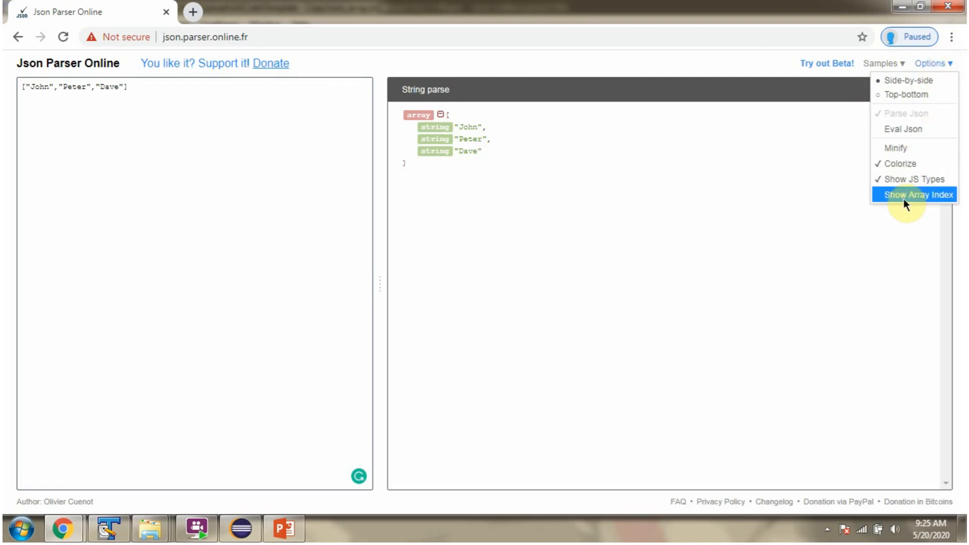
pyautogui.click(918, 195)
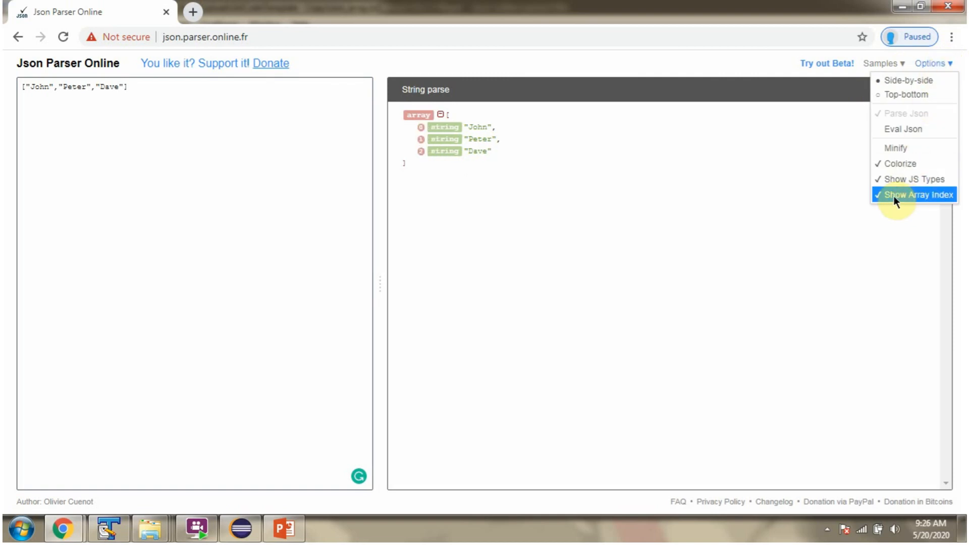
pyautogui.click(915, 180)
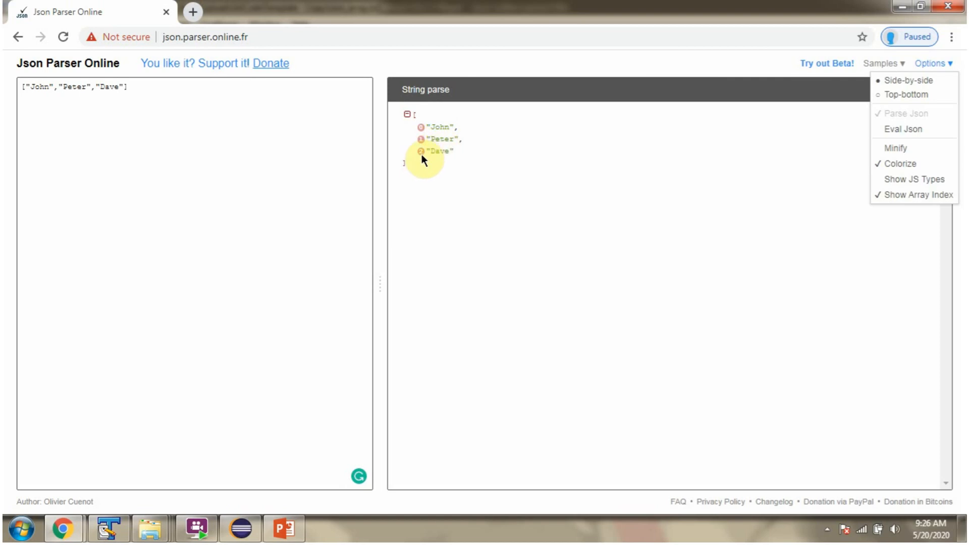
pyautogui.moveTo(442, 160)
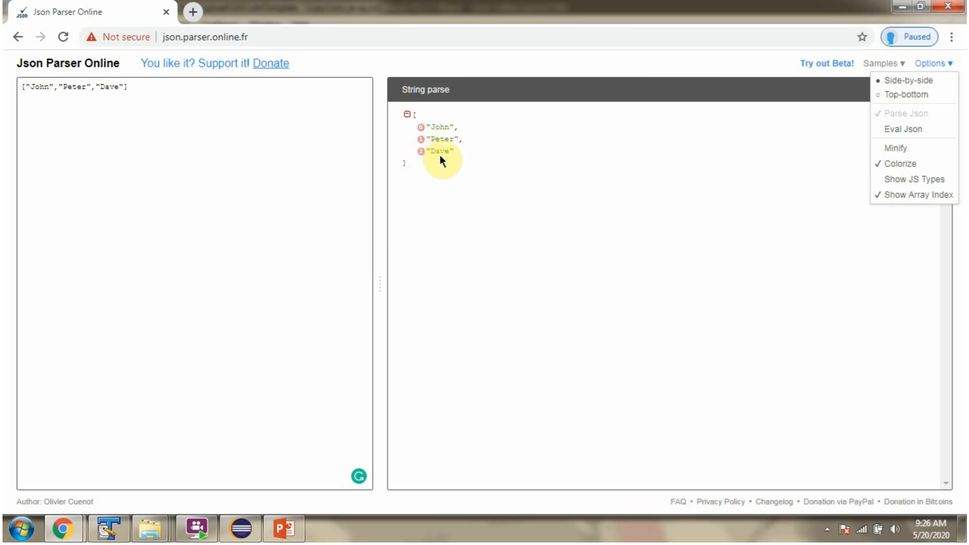
pyautogui.click(108, 528)
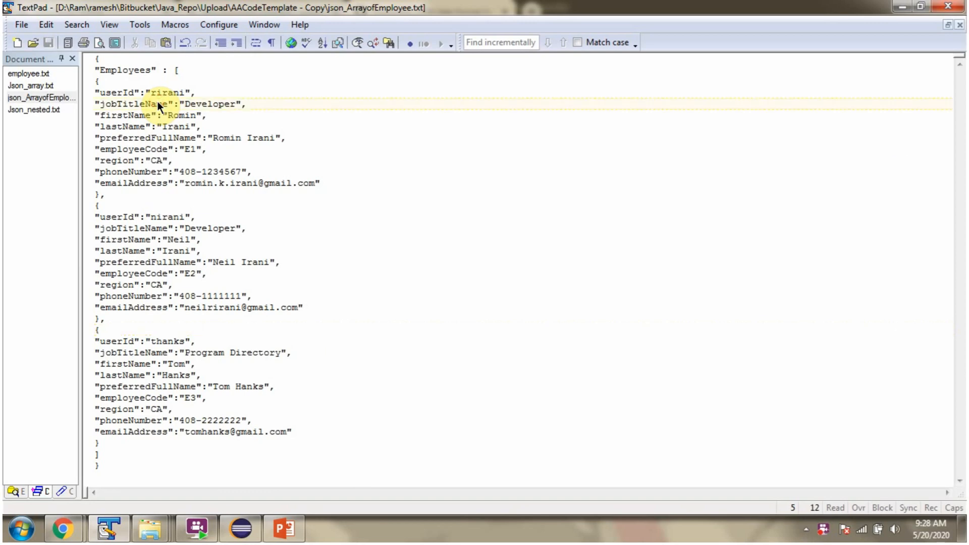
# Step: Select all of json_ArrayofEmployee.txt to copy the Employees array
pyautogui.press('ctrl+a')
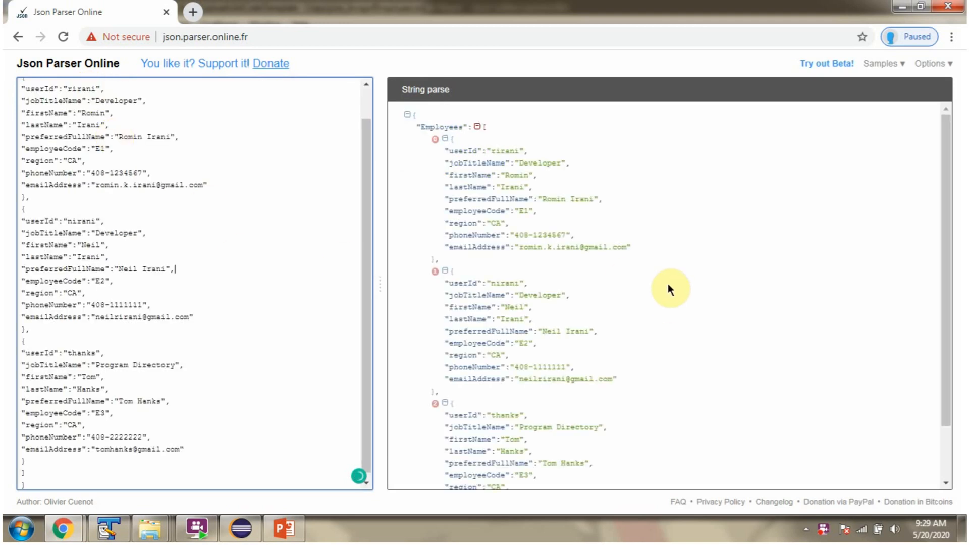
pyautogui.moveTo(691, 262)
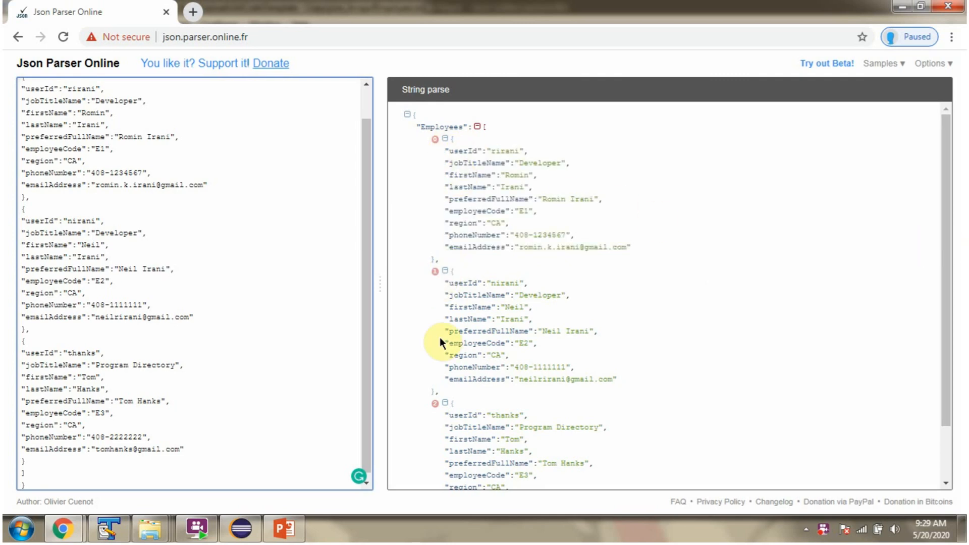
# Step: Scroll the parsed Employees tree down to the third record, Tom Hanks
pyautogui.scroll(-3)
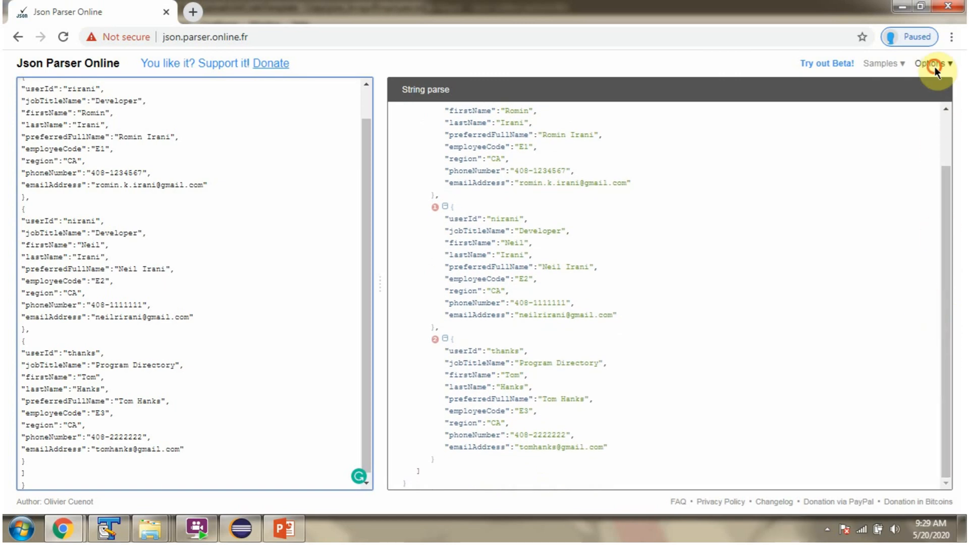
# Step: Enable Show JS Types, then collapse and re-expand the Employees array
pyautogui.click(932, 62)
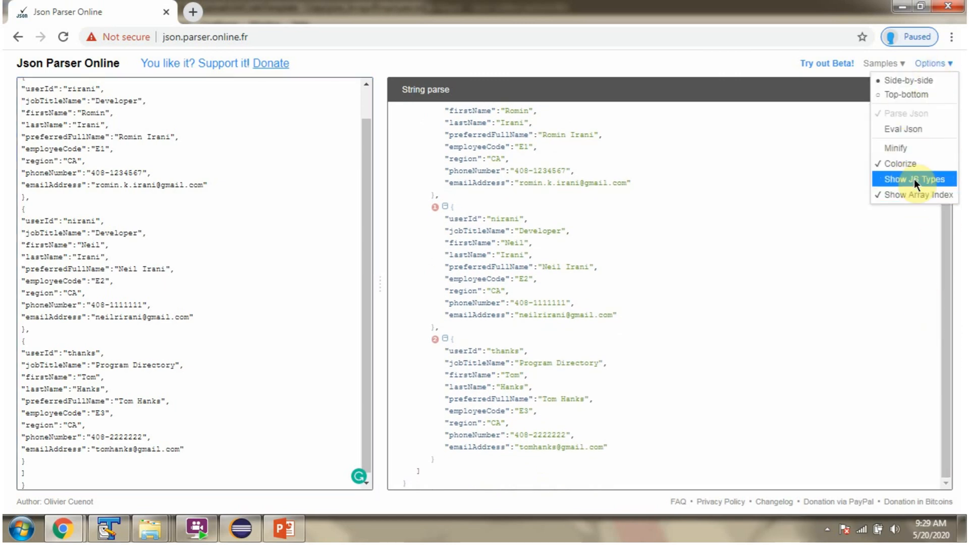
pyautogui.click(916, 180)
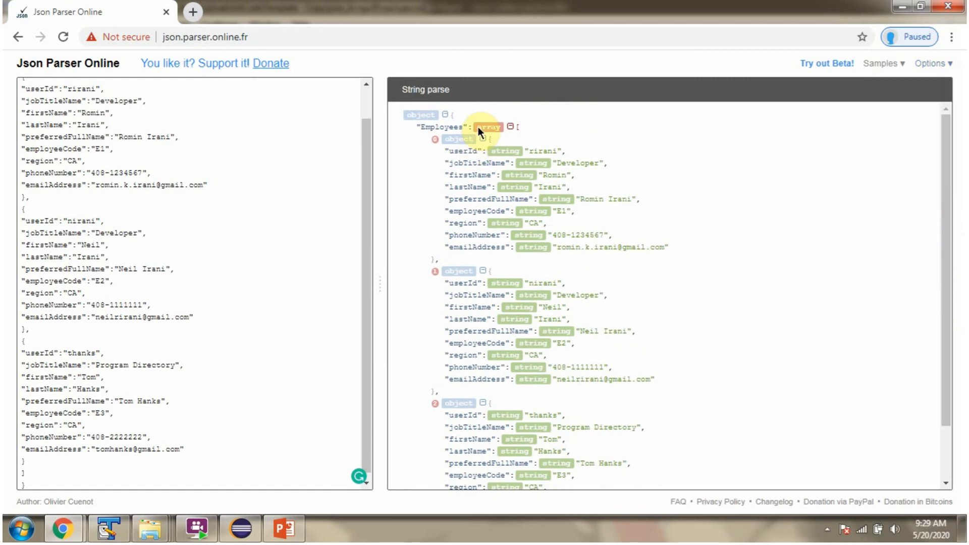
pyautogui.click(510, 127)
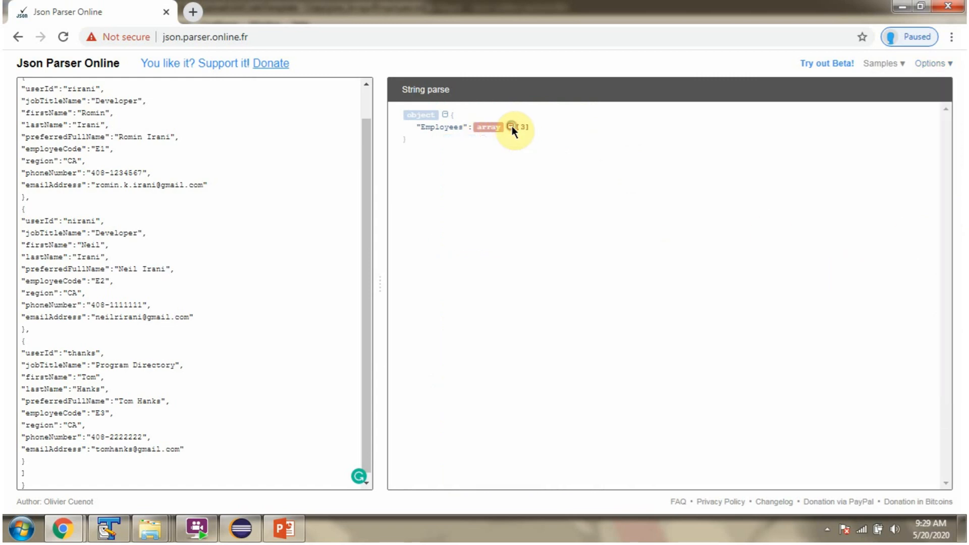
pyautogui.click(510, 129)
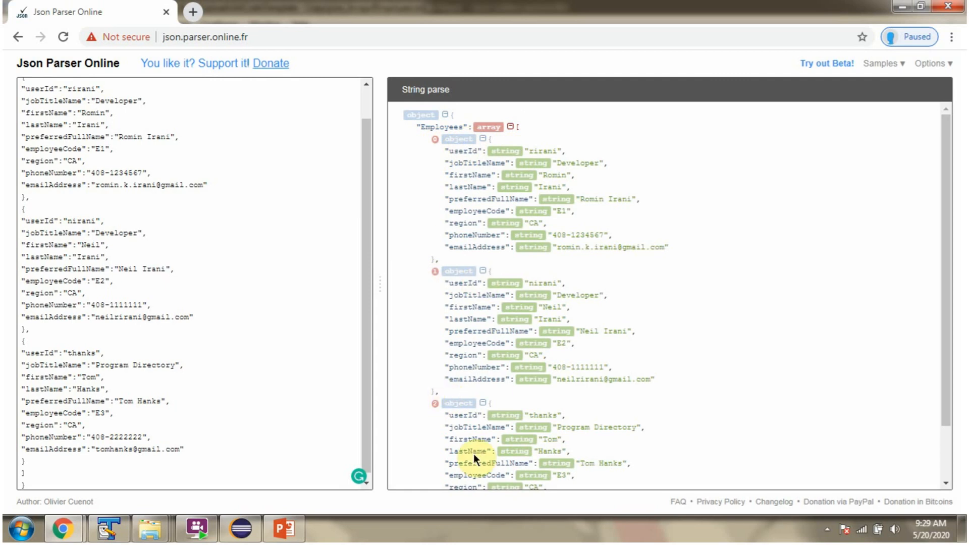
pyautogui.moveTo(584, 460)
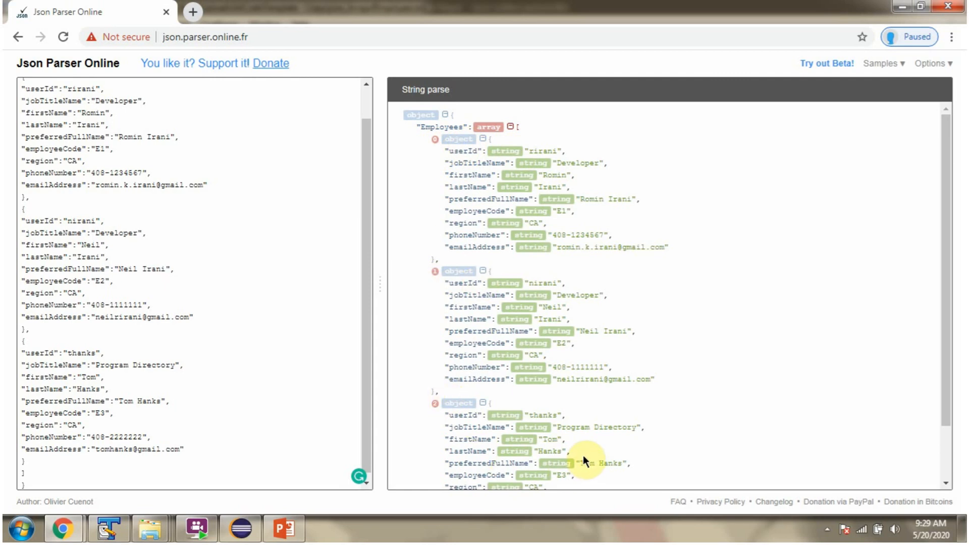
pyautogui.moveTo(885, 64)
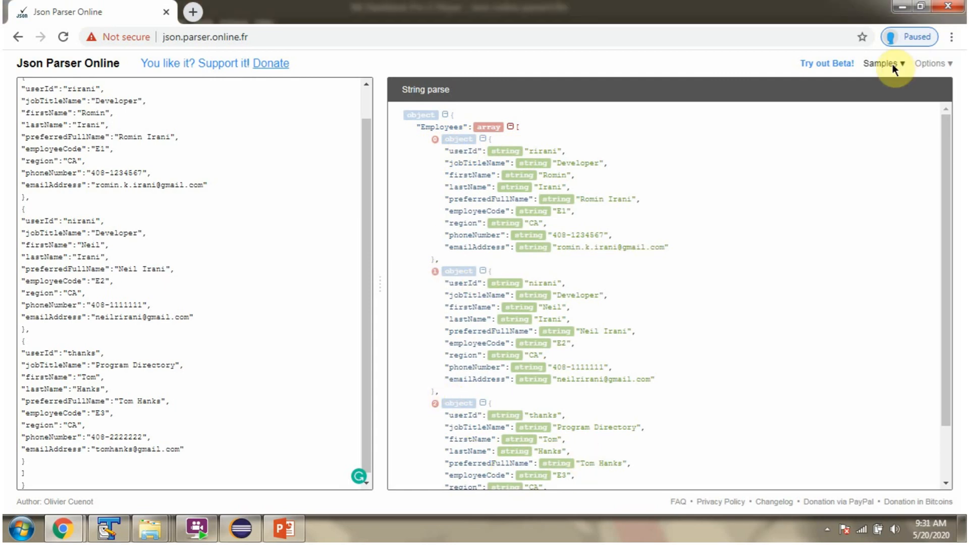
# Step: Load the Math. Sequences, John Do, All JS Types and Invalid JSON samples, ending on Math. Sequences
pyautogui.click(882, 63)
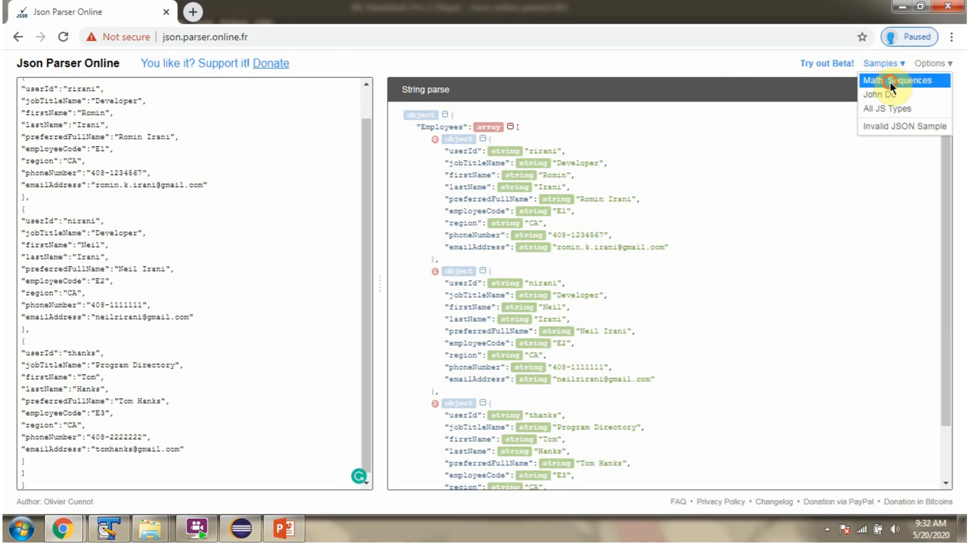
pyautogui.click(903, 80)
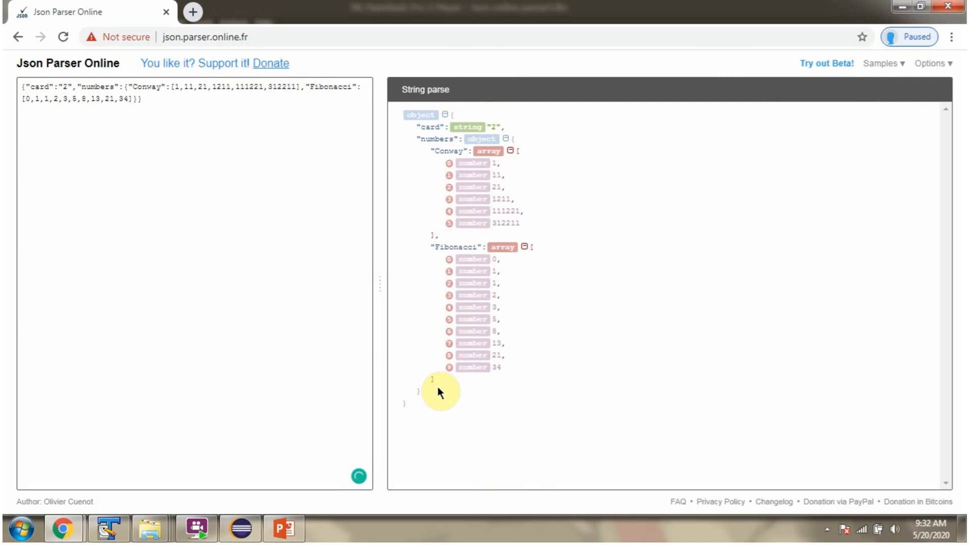
pyautogui.click(883, 62)
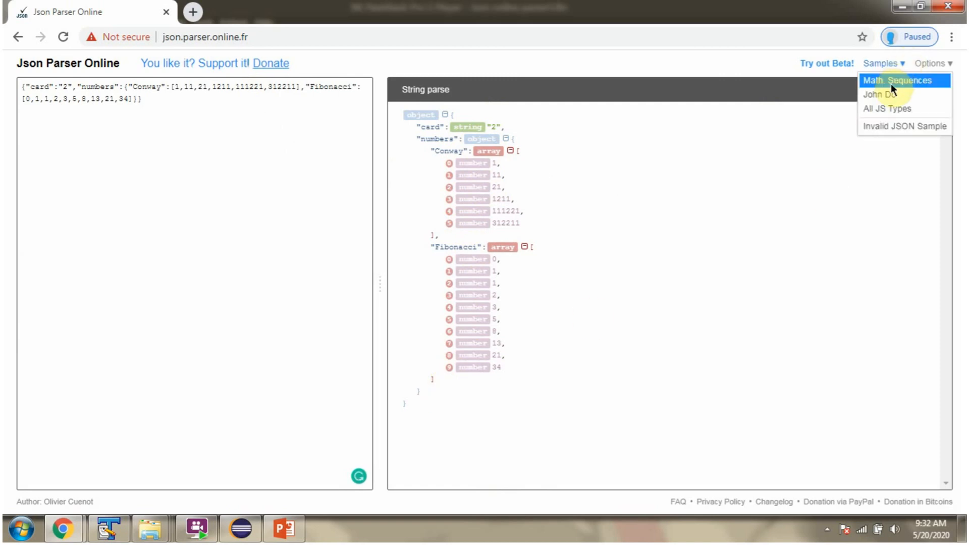
pyautogui.click(877, 94)
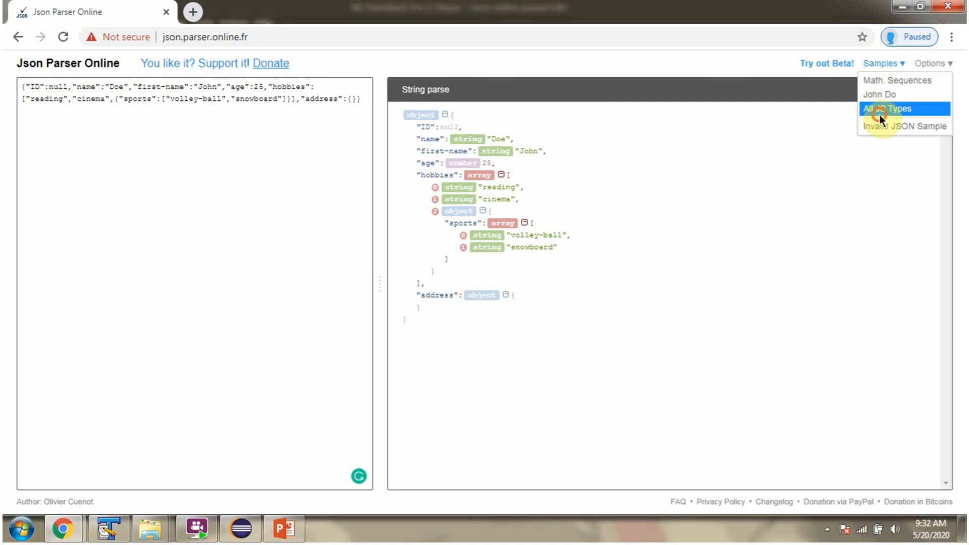
pyautogui.click(890, 108)
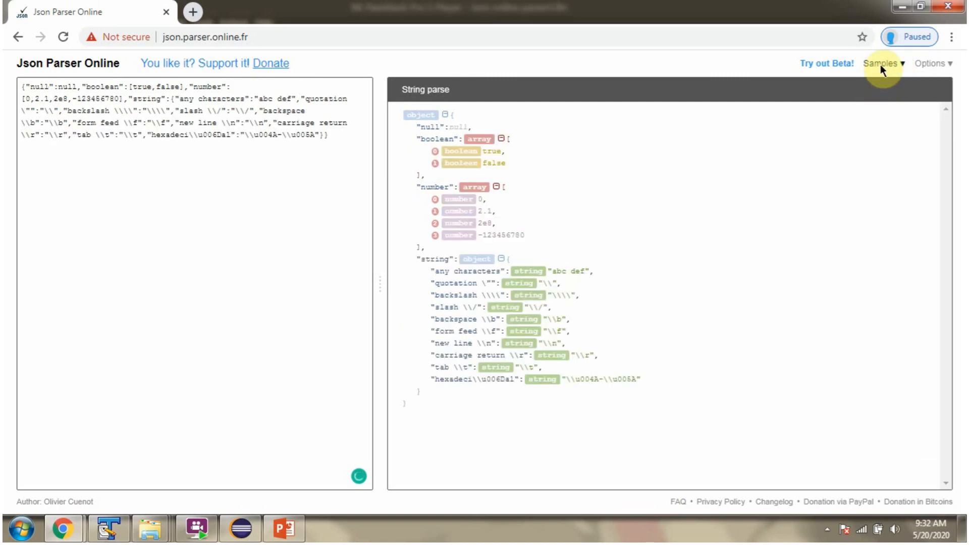
pyautogui.click(885, 63)
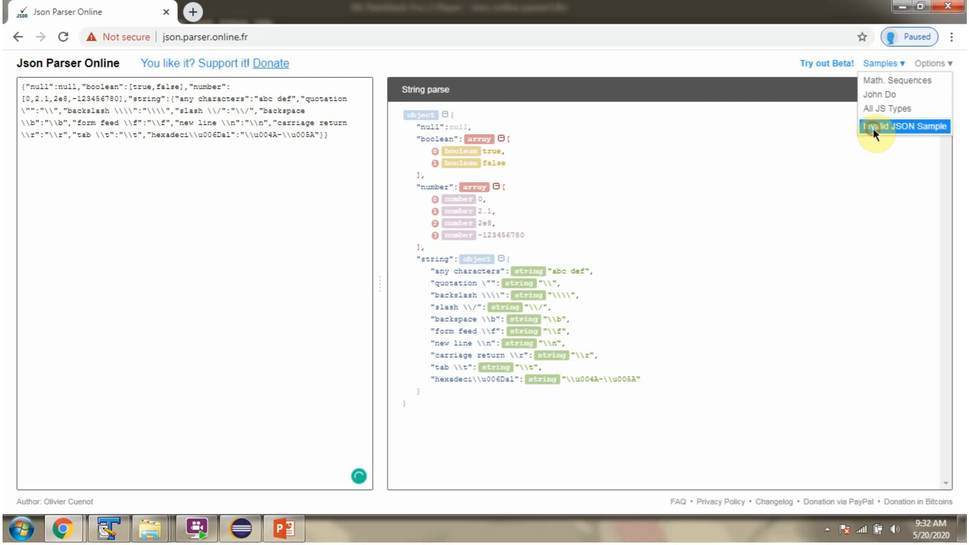
pyautogui.click(907, 126)
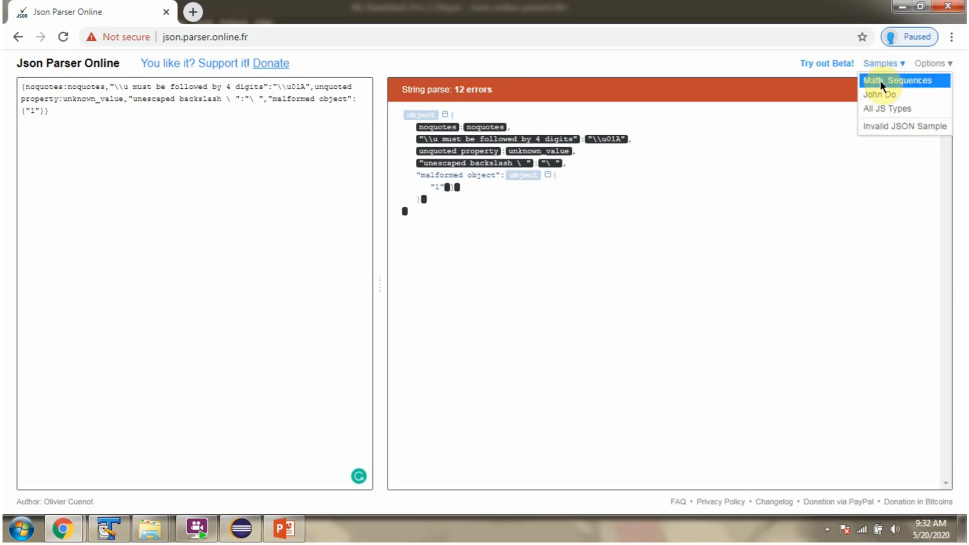
pyautogui.click(903, 80)
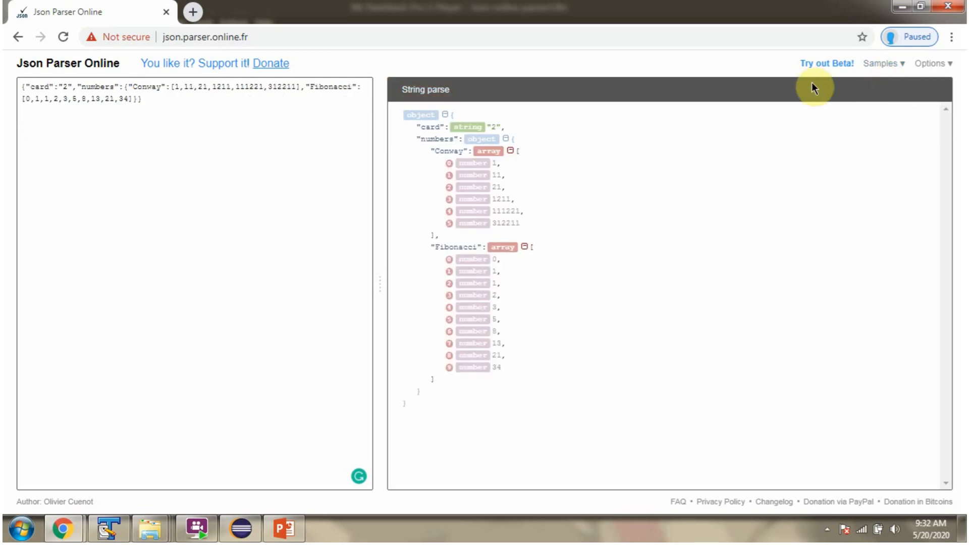
pyautogui.moveTo(816, 67)
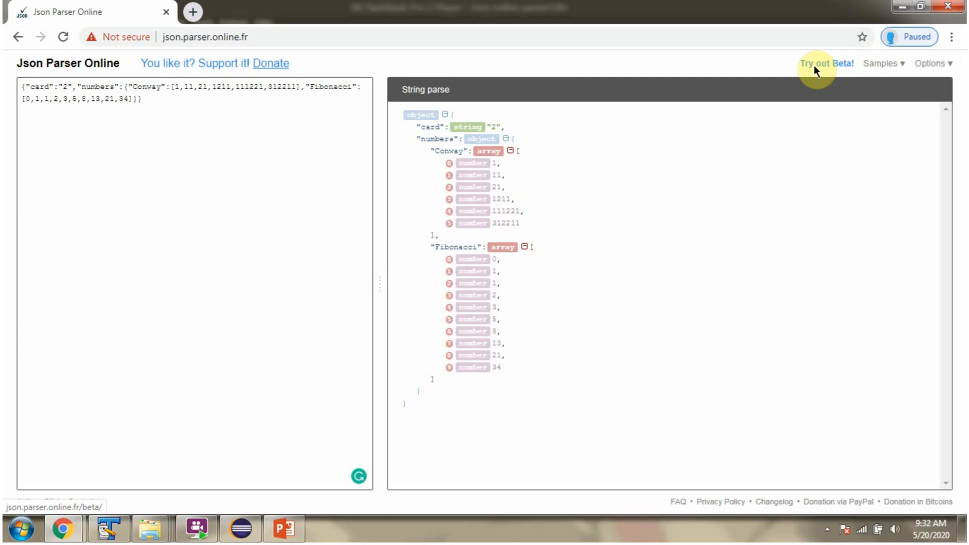
# Step: Launch Try out Beta! and tick Show Types and Show Indexes in its gear settings
pyautogui.click(827, 63)
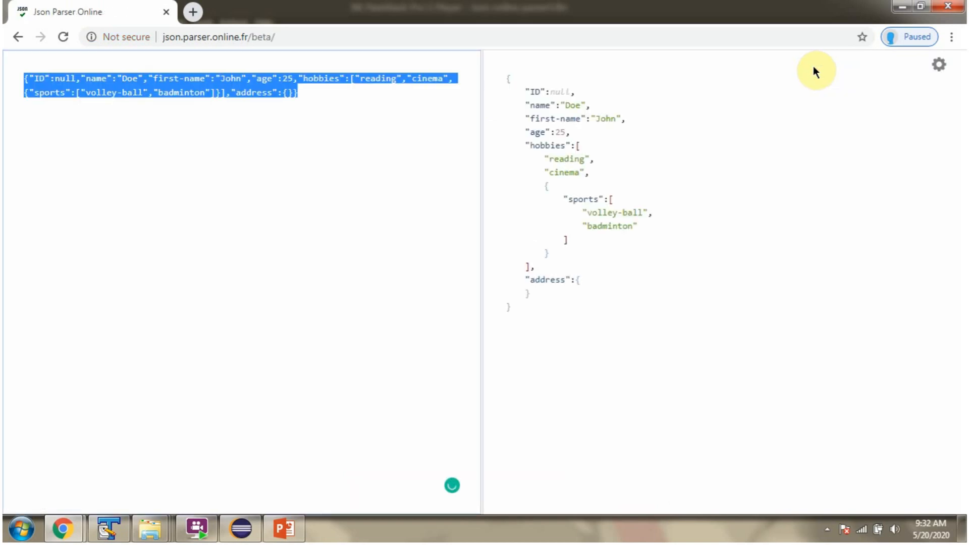
pyautogui.click(937, 65)
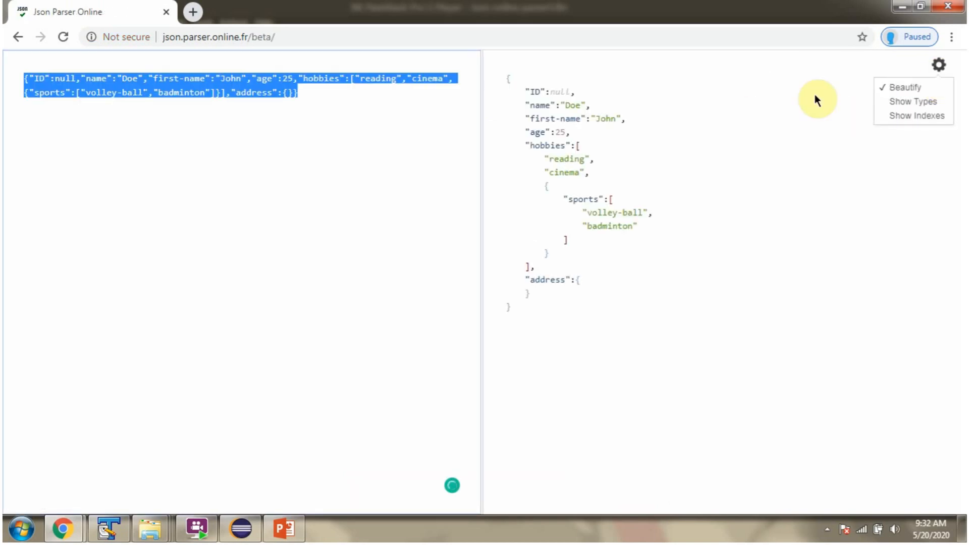
pyautogui.moveTo(940, 65)
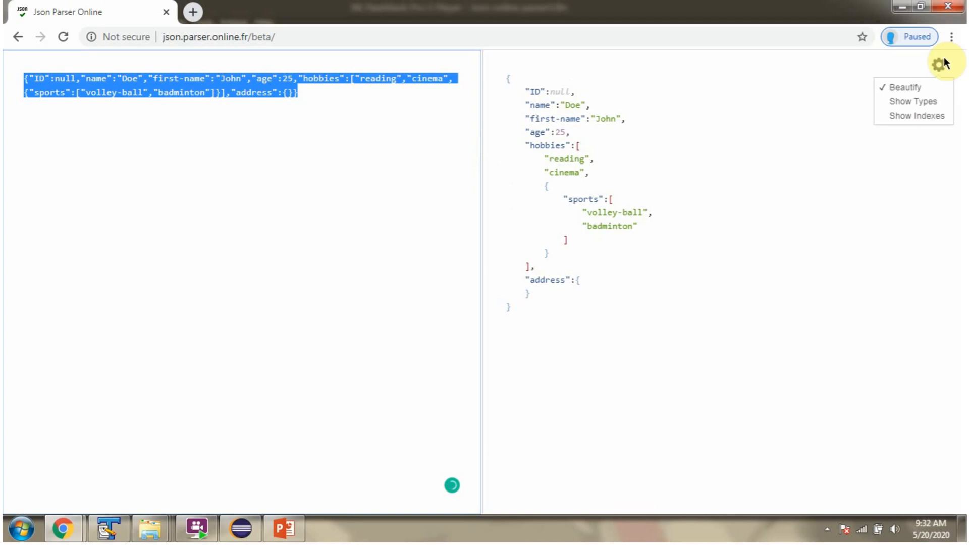
pyautogui.click(912, 102)
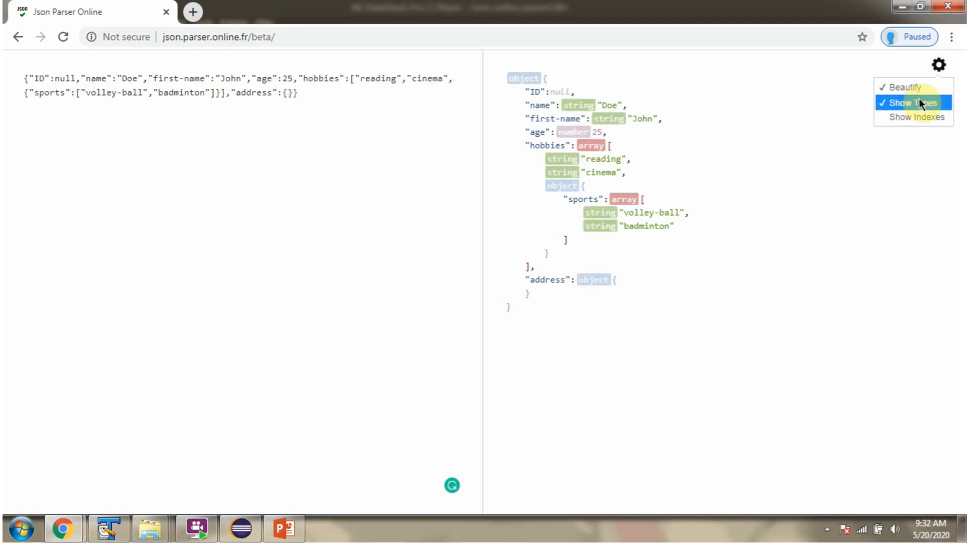
pyautogui.click(922, 117)
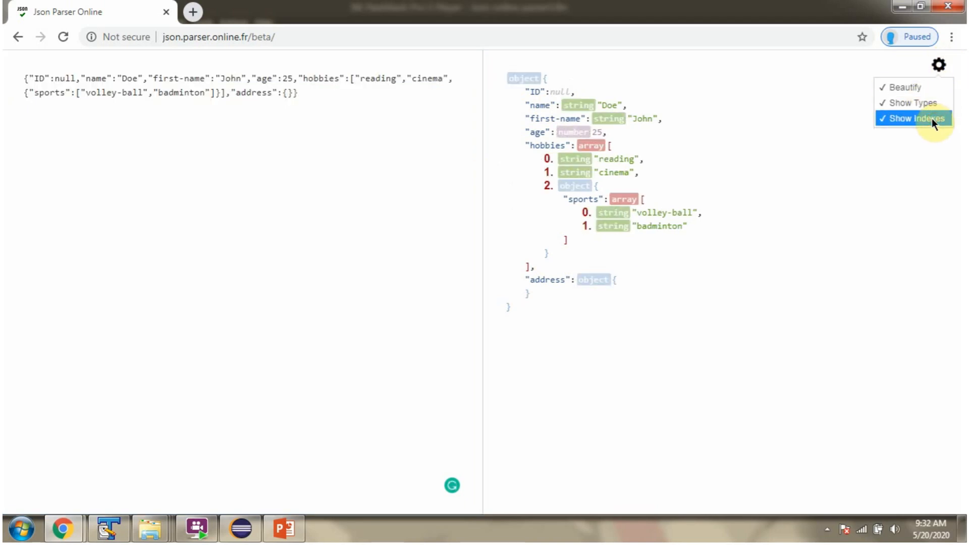
pyautogui.click(912, 118)
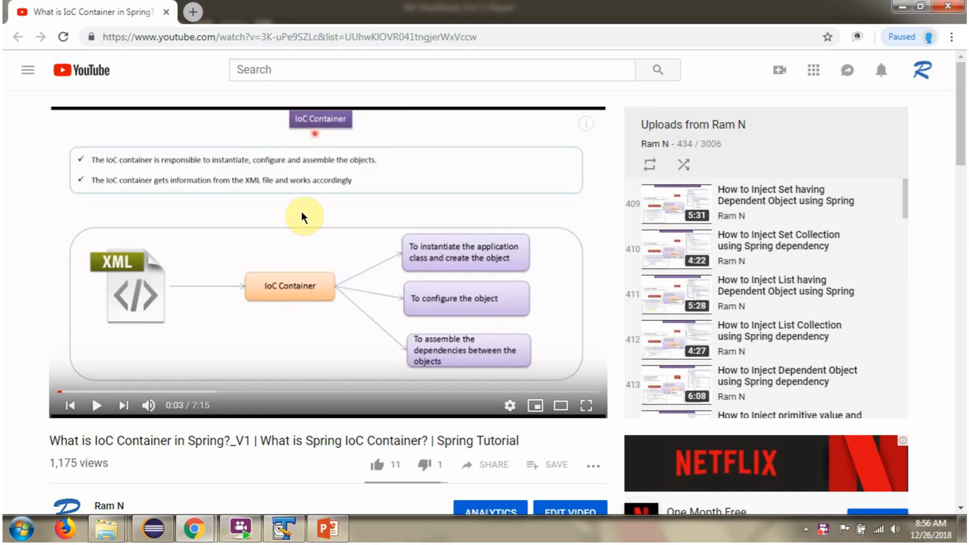
# Step: Reveal the Spring IoC Container video's full description with its source code, GitHub and Bitbucket links
pyautogui.scroll(-3)
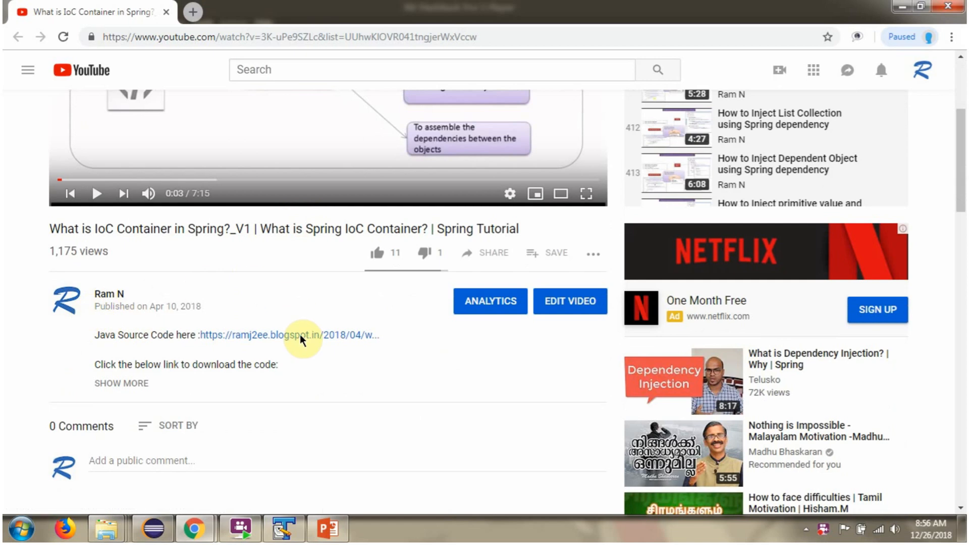
pyautogui.moveTo(137, 392)
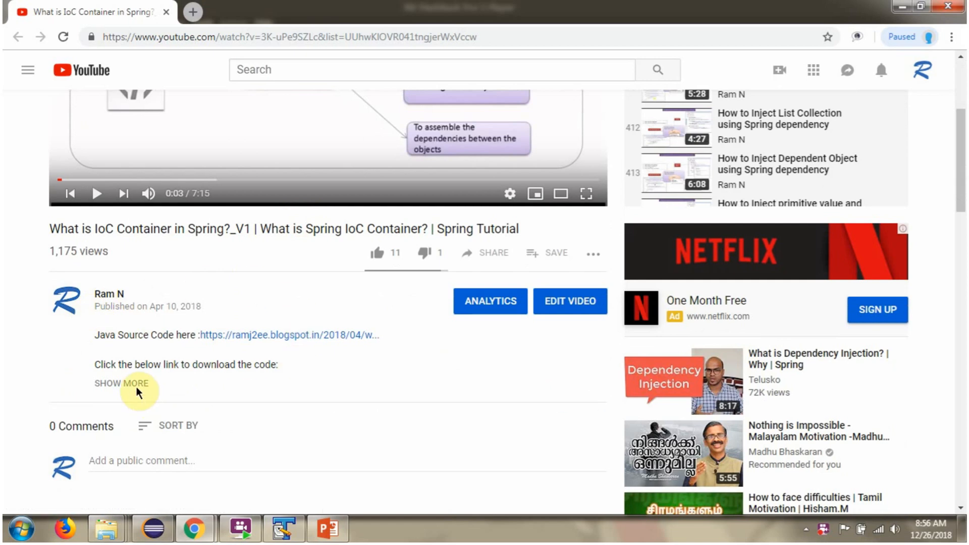
pyautogui.click(122, 383)
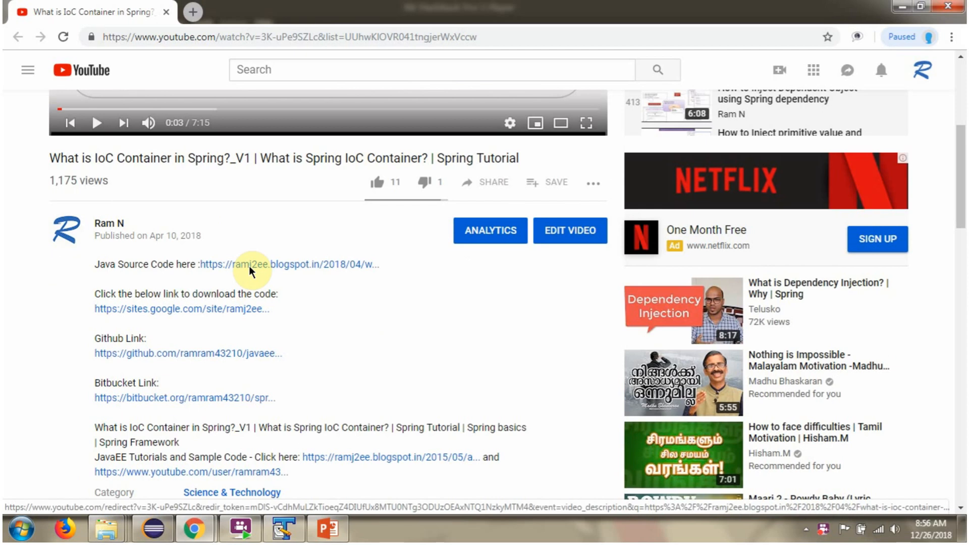
pyautogui.moveTo(247, 309)
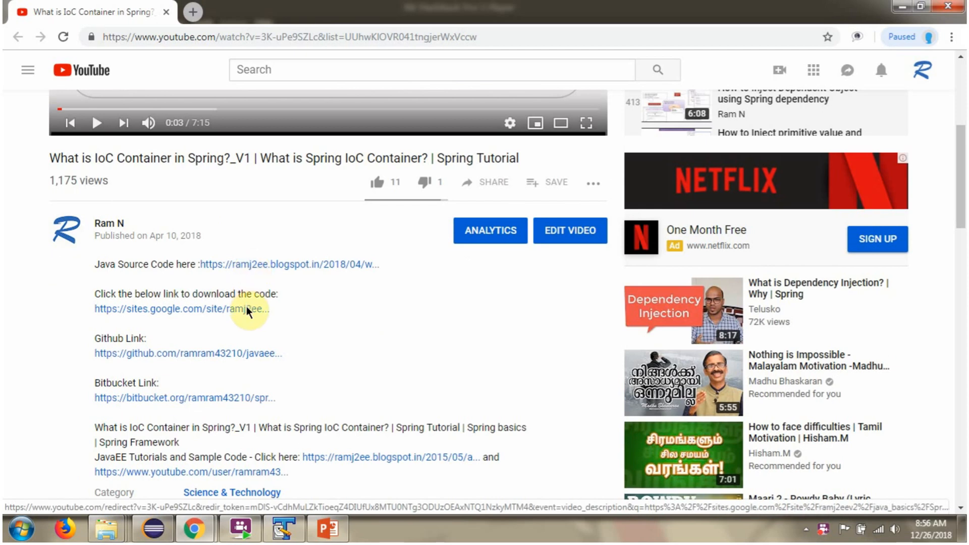
pyautogui.moveTo(259, 396)
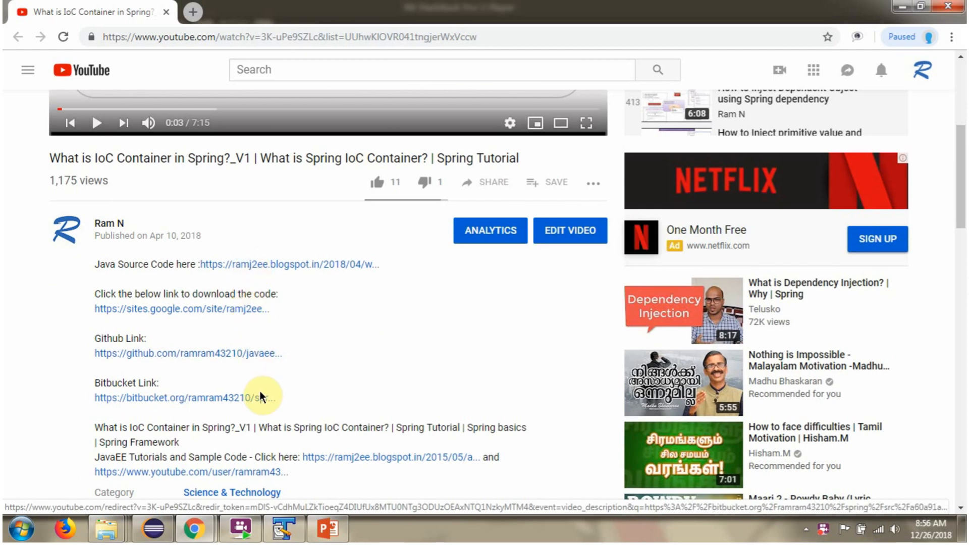